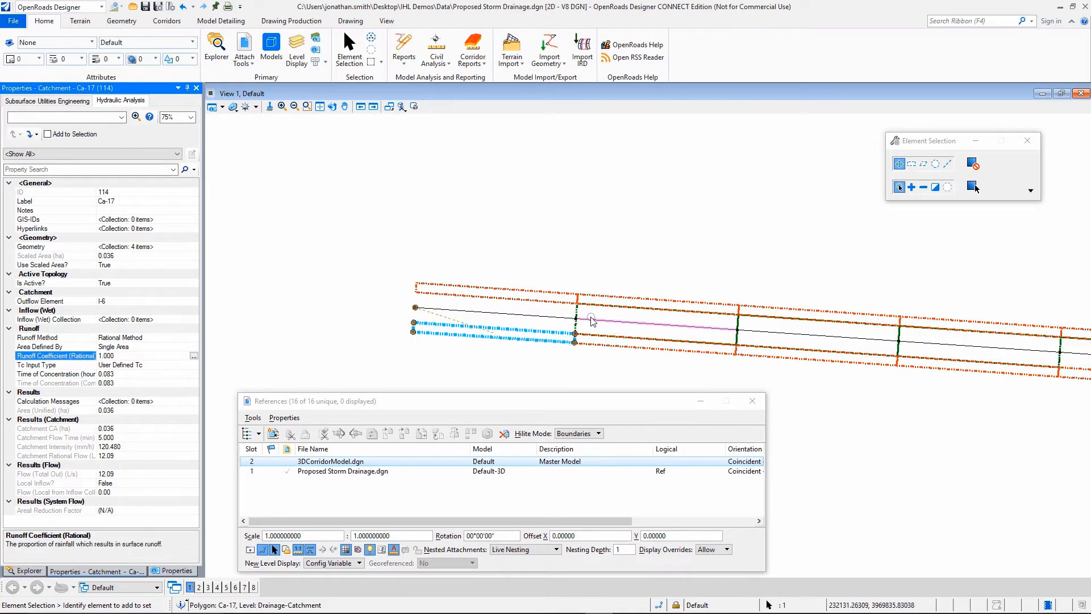
Inspect the properties of catchment Ca-4, conduit P-5 and its size, and inlet I-6.
{"action": "left_click", "coordinate": [591, 319]}
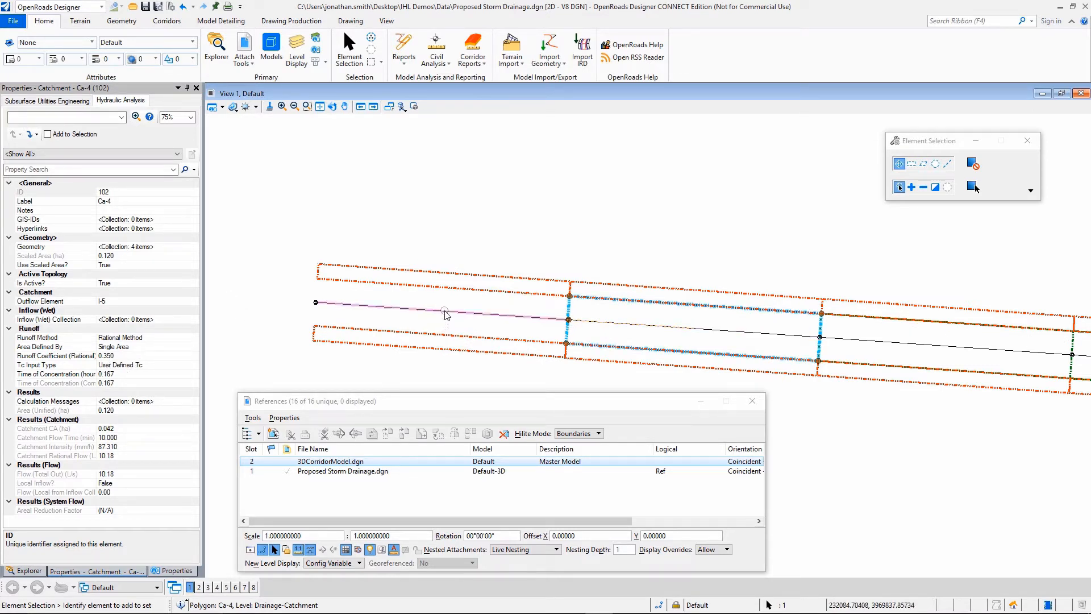
{"action": "left_click", "coordinate": [444, 312]}
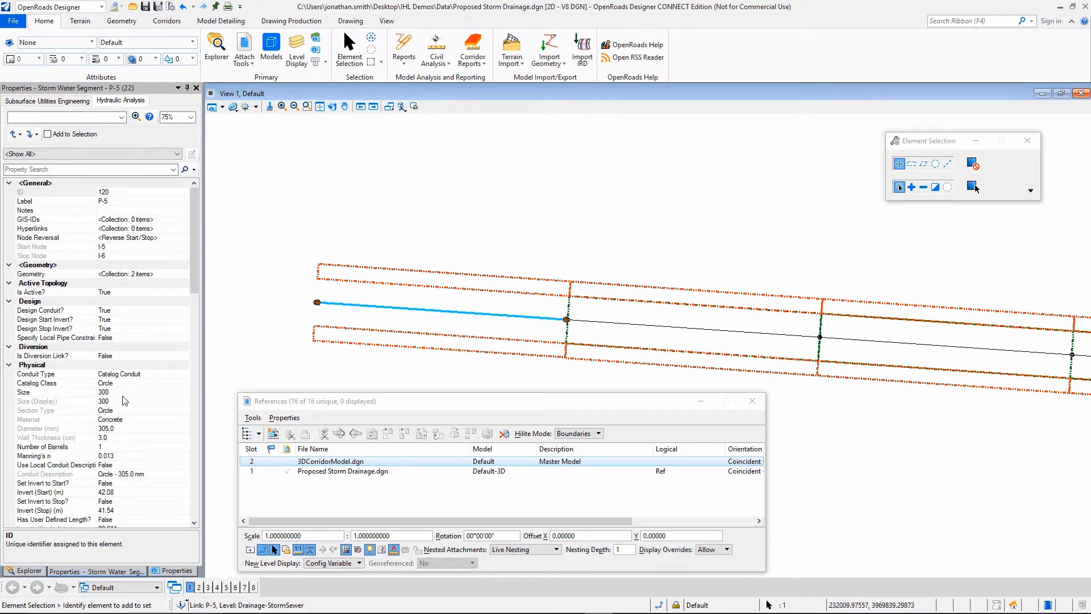
{"action": "left_click", "coordinate": [51, 392]}
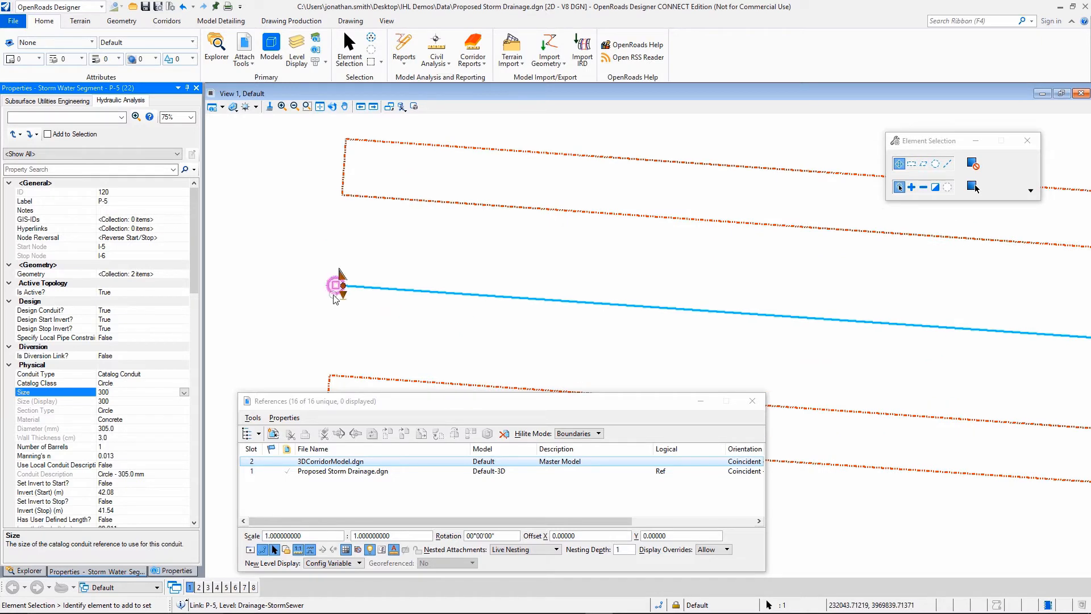
{"action": "left_click", "coordinate": [335, 285]}
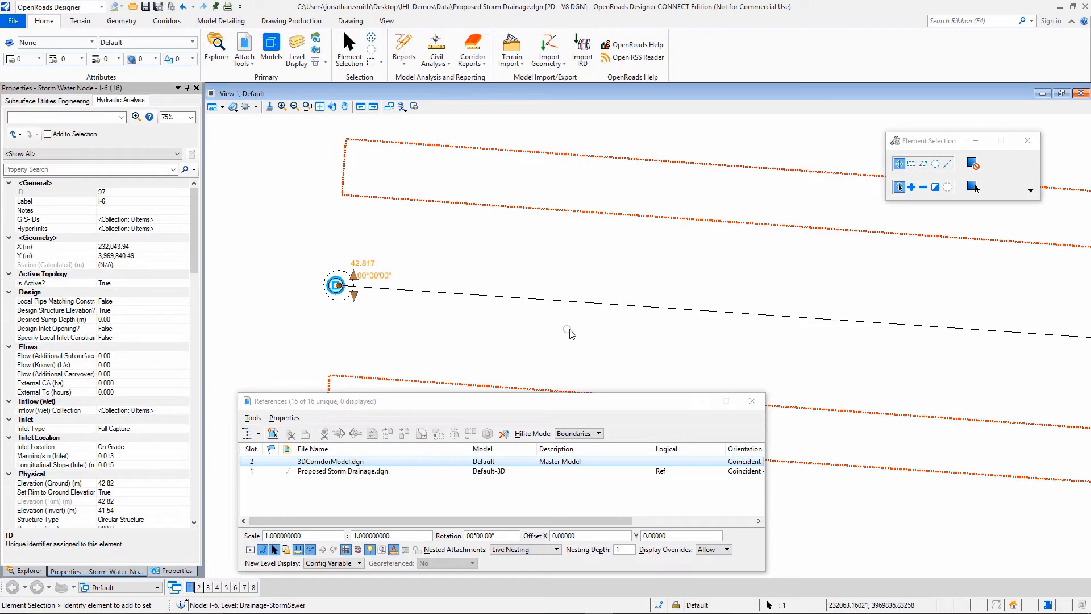
{"action": "mouse_move", "coordinate": [564, 248]}
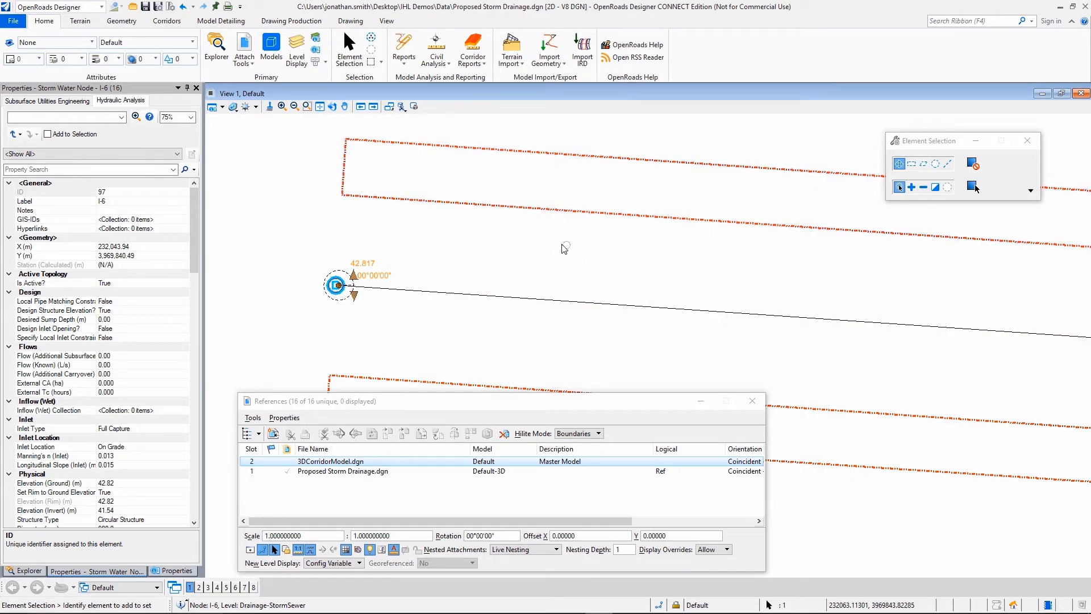
{"action": "mouse_move", "coordinate": [478, 275]}
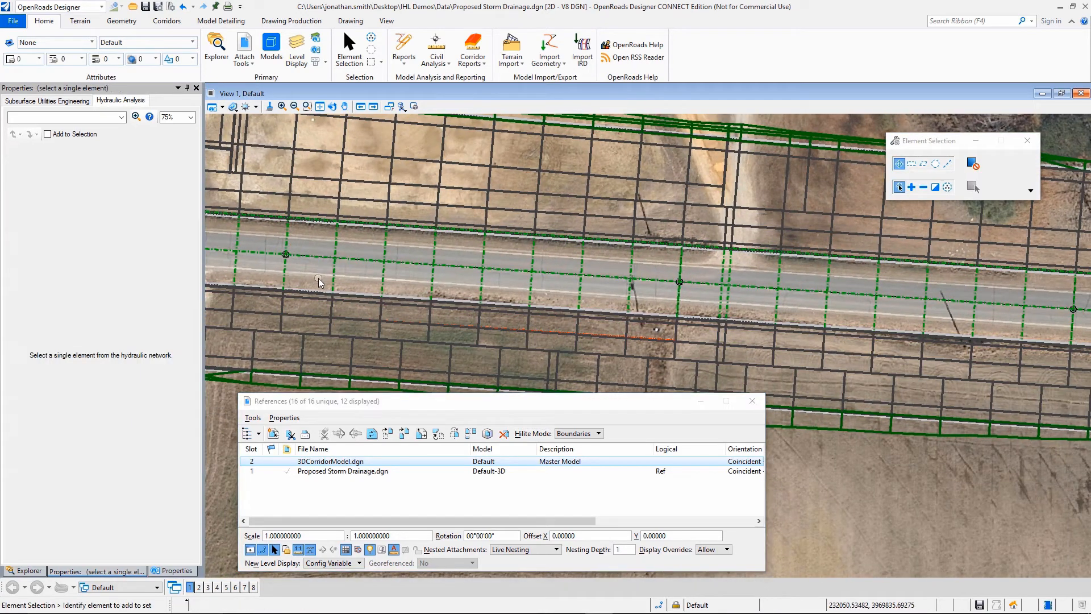
Open 3D View 8 tiled beside the plan view and pan the plan south toward the field.
{"action": "left_click", "coordinate": [254, 588]}
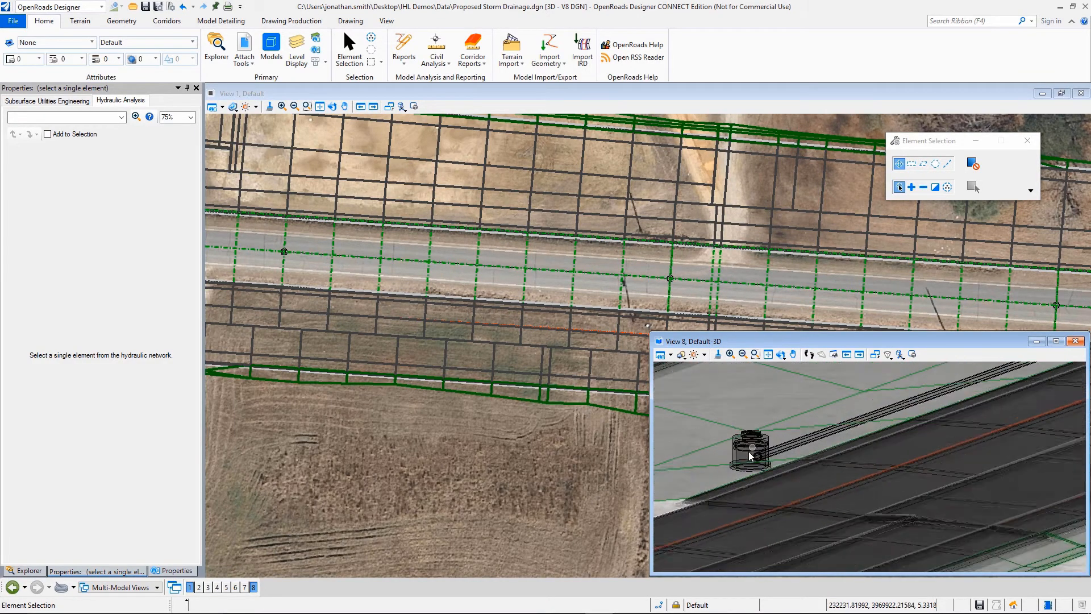
{"action": "left_click", "coordinate": [751, 455]}
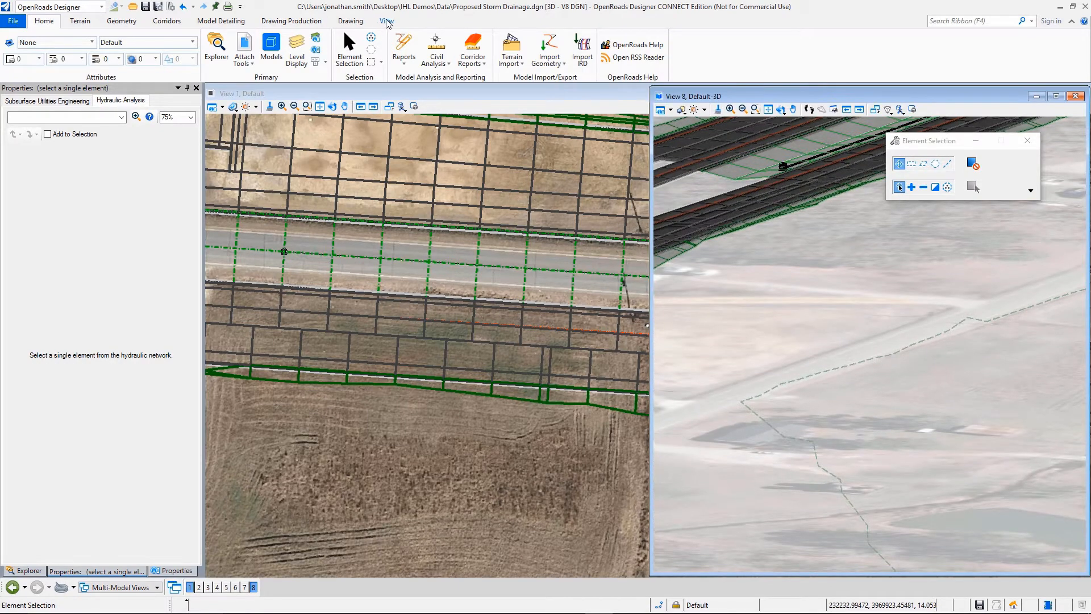
{"action": "left_click", "coordinate": [386, 21]}
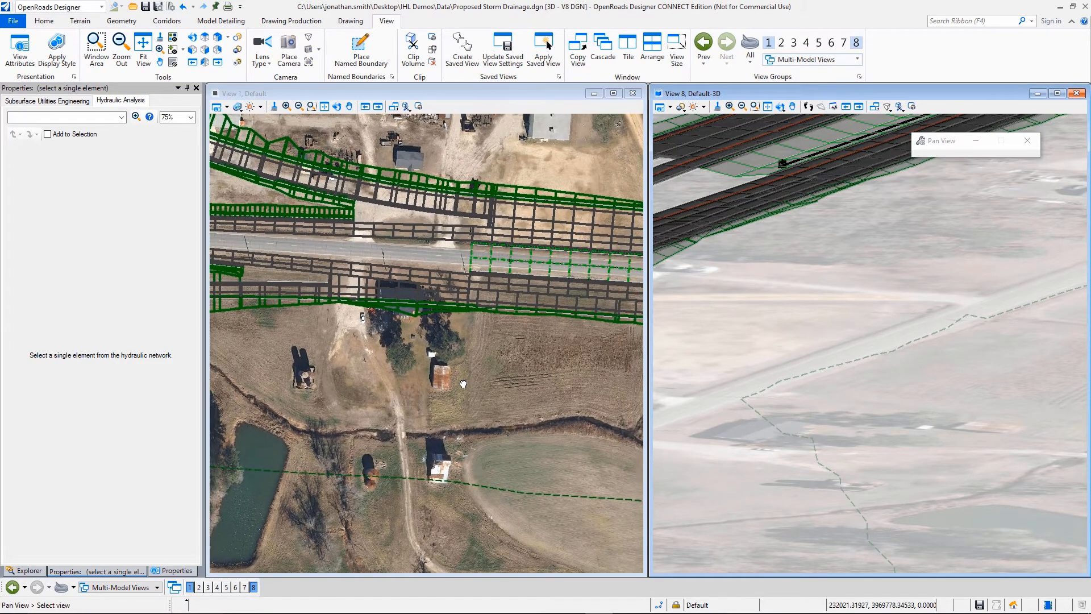
{"action": "left_click_drag", "start_coordinate": [462, 384], "coordinate": [483, 343]}
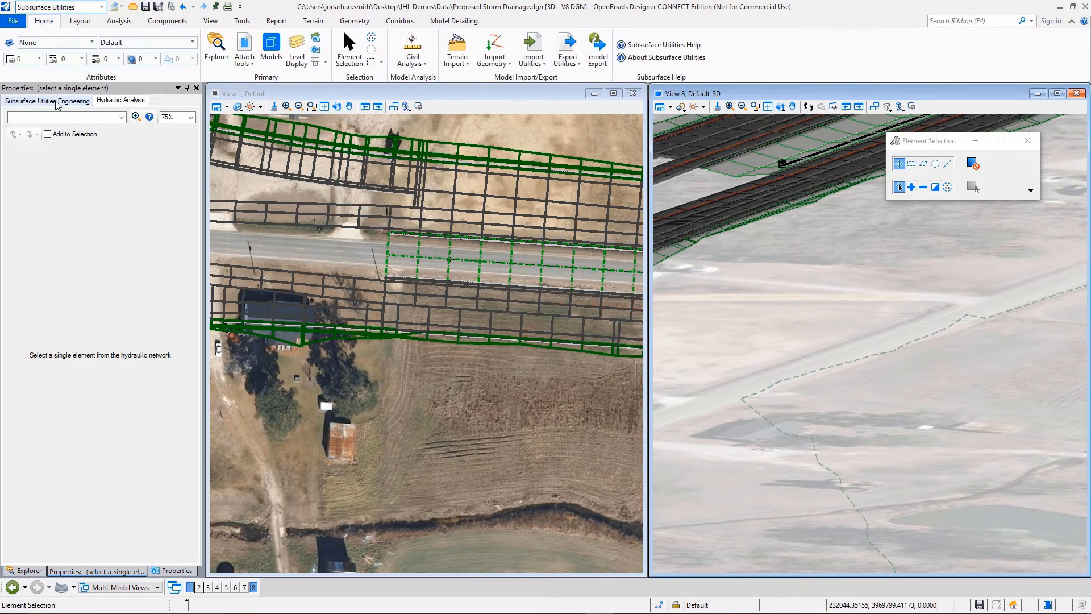
Place outfall node O-1 in the field south of the road.
{"action": "left_click", "coordinate": [81, 21]}
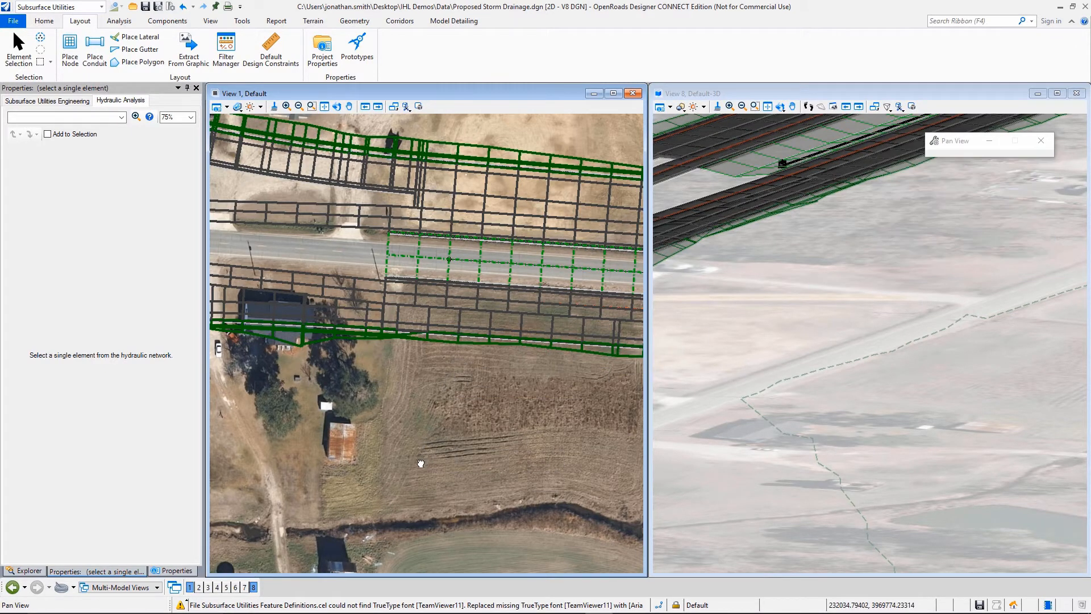
{"action": "left_click", "coordinate": [67, 47]}
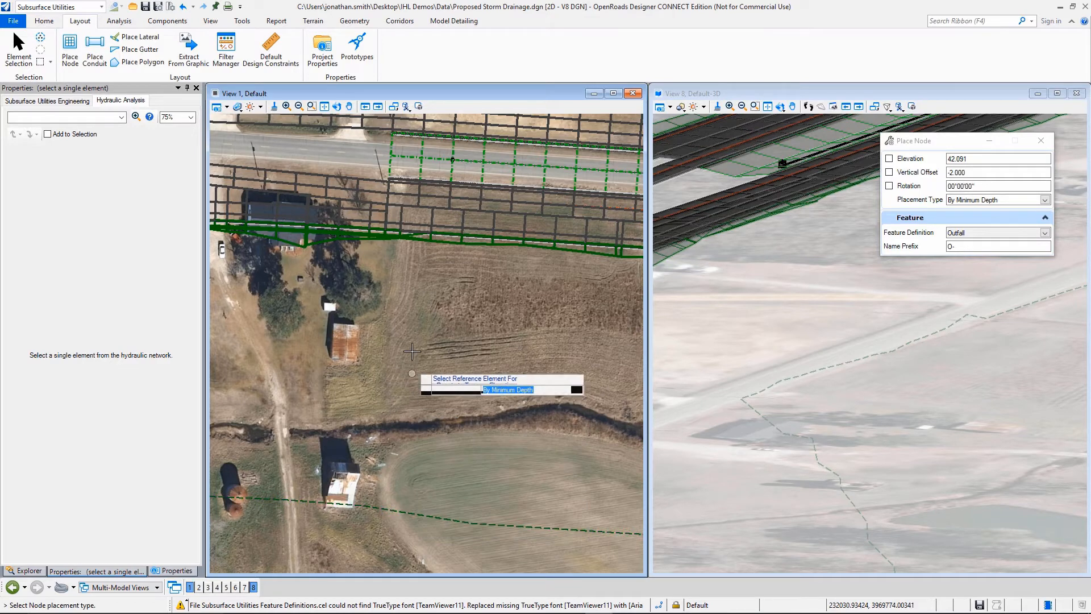
{"action": "mouse_move", "coordinate": [412, 269]}
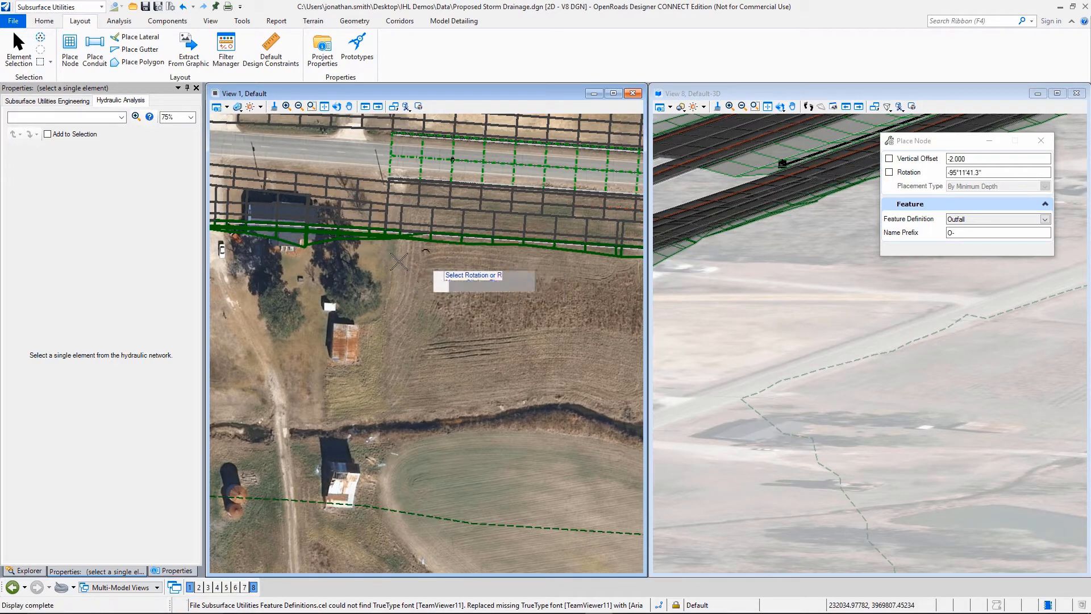
{"action": "left_click", "coordinate": [780, 337]}
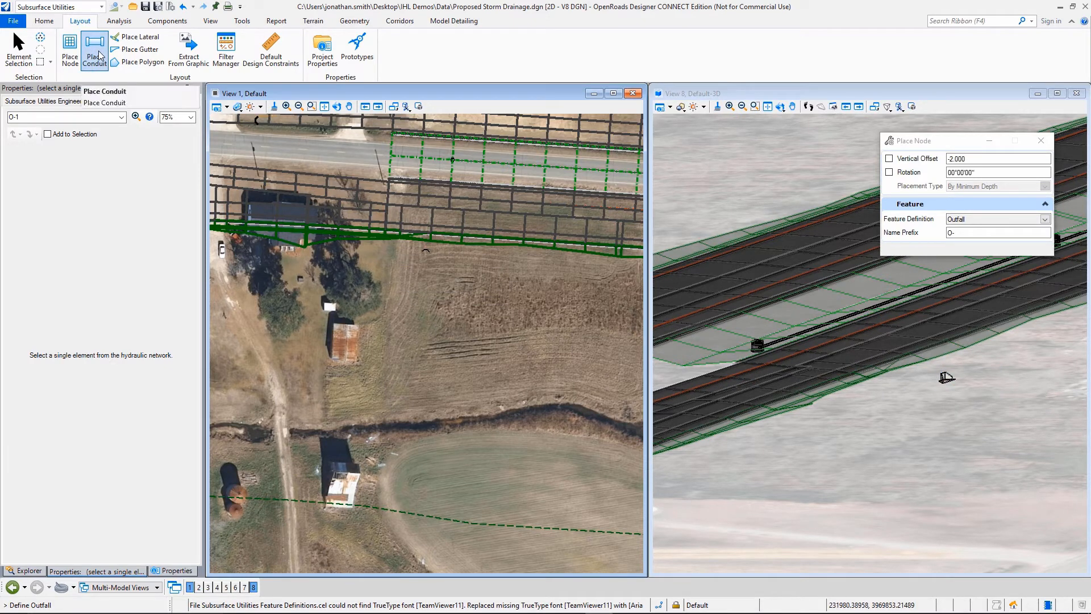
Draw conduit P-6 from the roadside inlet to outfall O-1.
{"action": "left_click", "coordinate": [94, 48]}
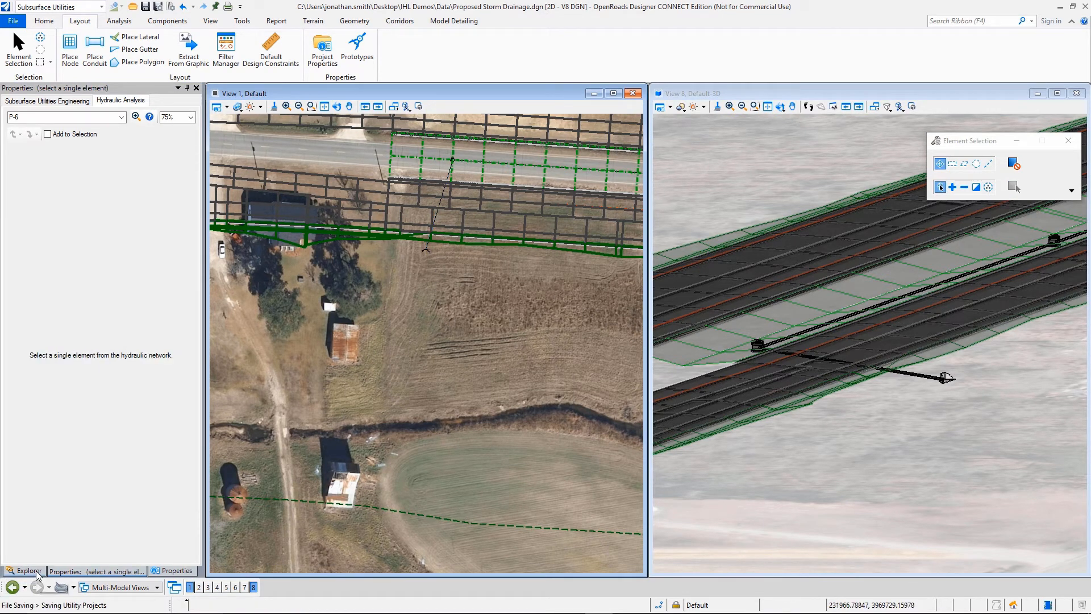
{"action": "left_click", "coordinate": [27, 571]}
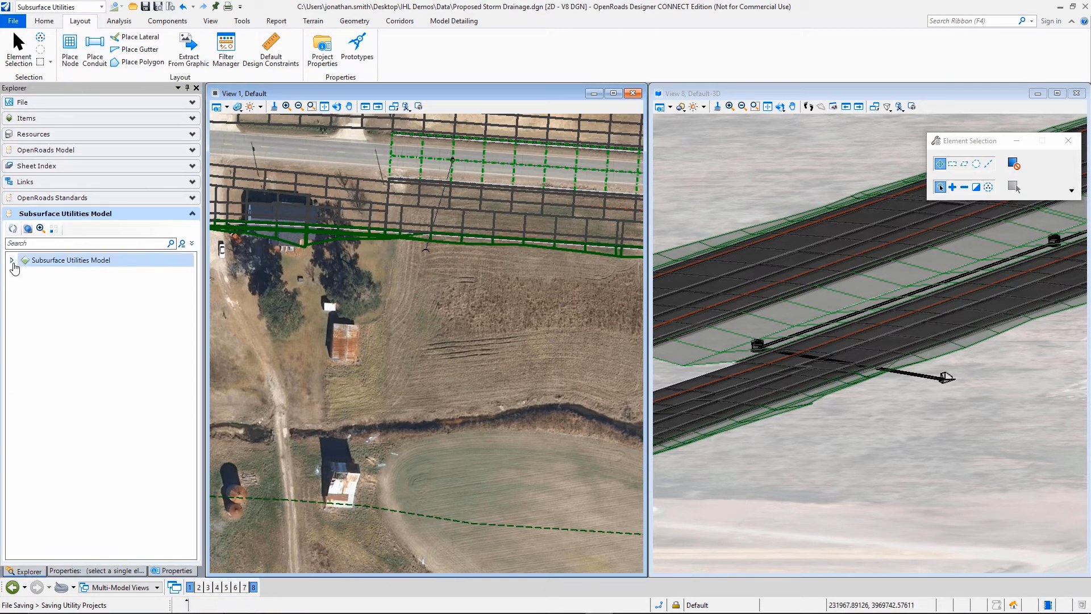
Auto-create an upstream-to-downstream profile run for network O- in the Subsurface Utilities Model.
{"action": "left_click", "coordinate": [11, 260]}
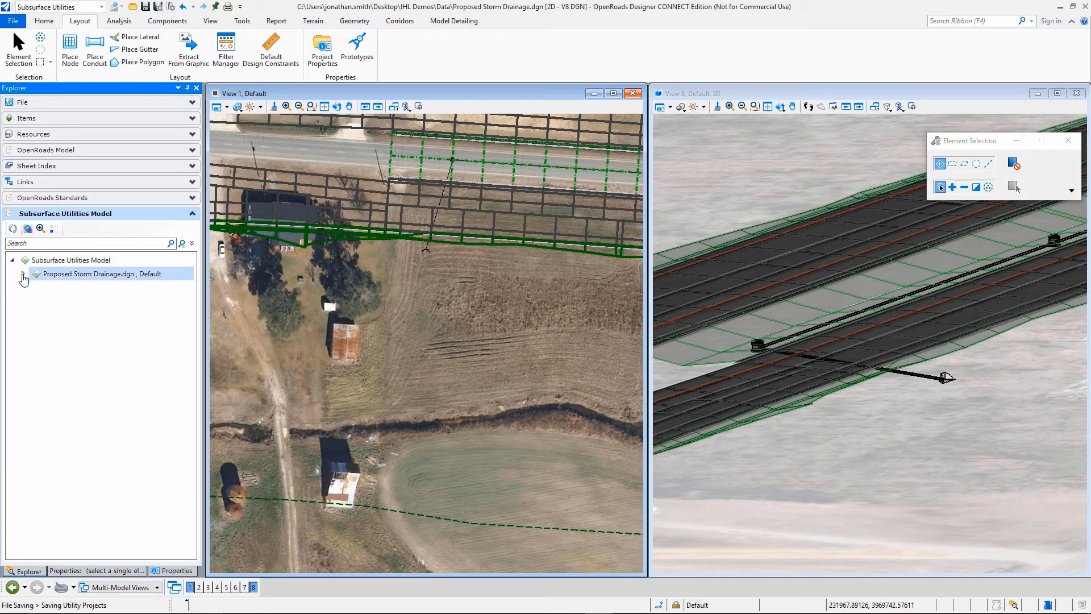
{"action": "left_click", "coordinate": [24, 277]}
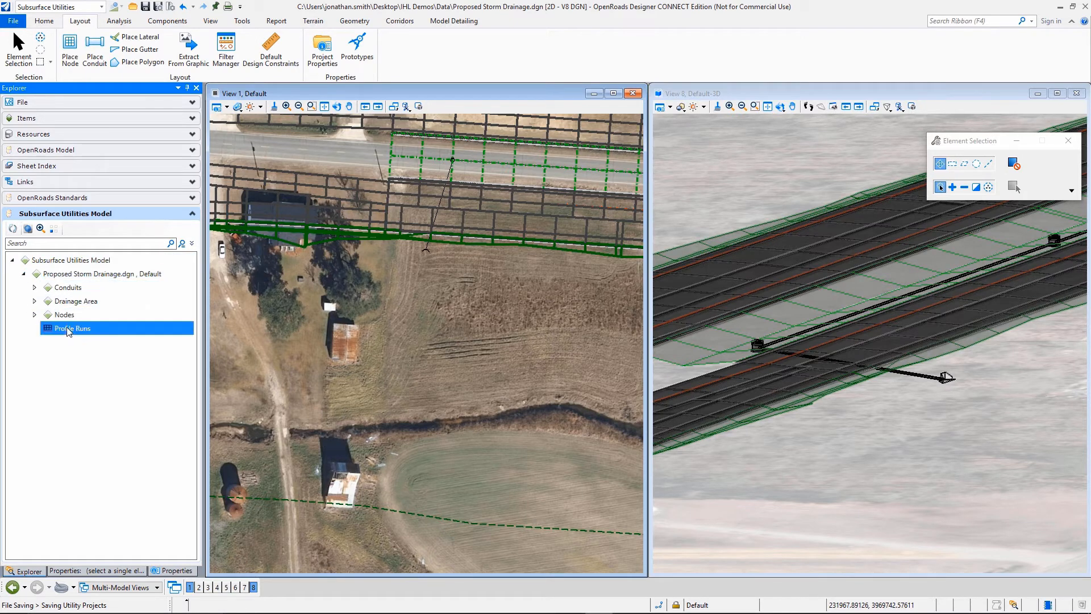
{"action": "right_click", "coordinate": [71, 328]}
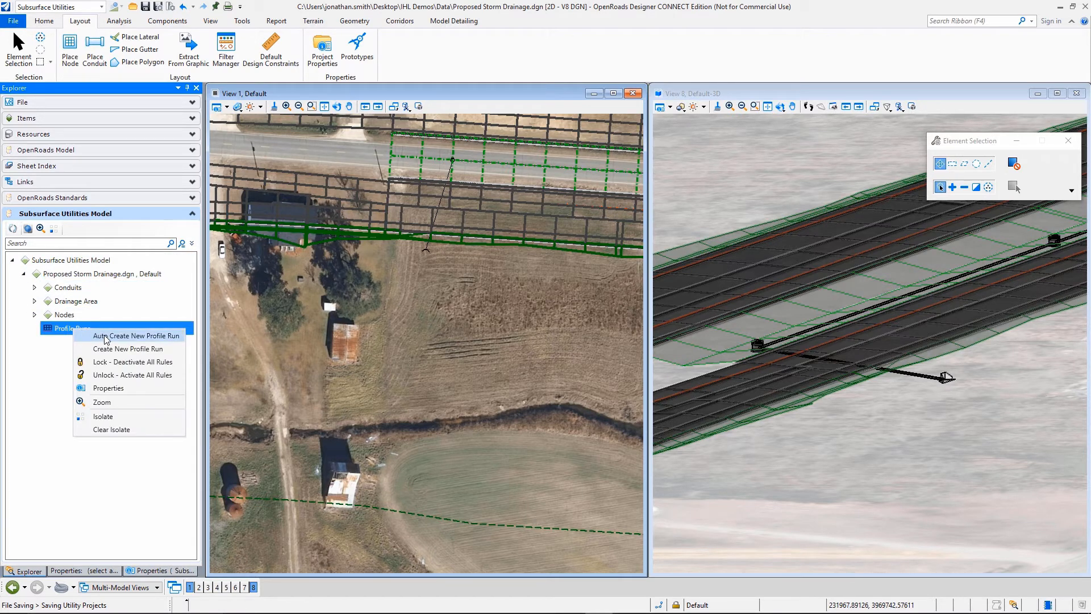
{"action": "left_click", "coordinate": [135, 336]}
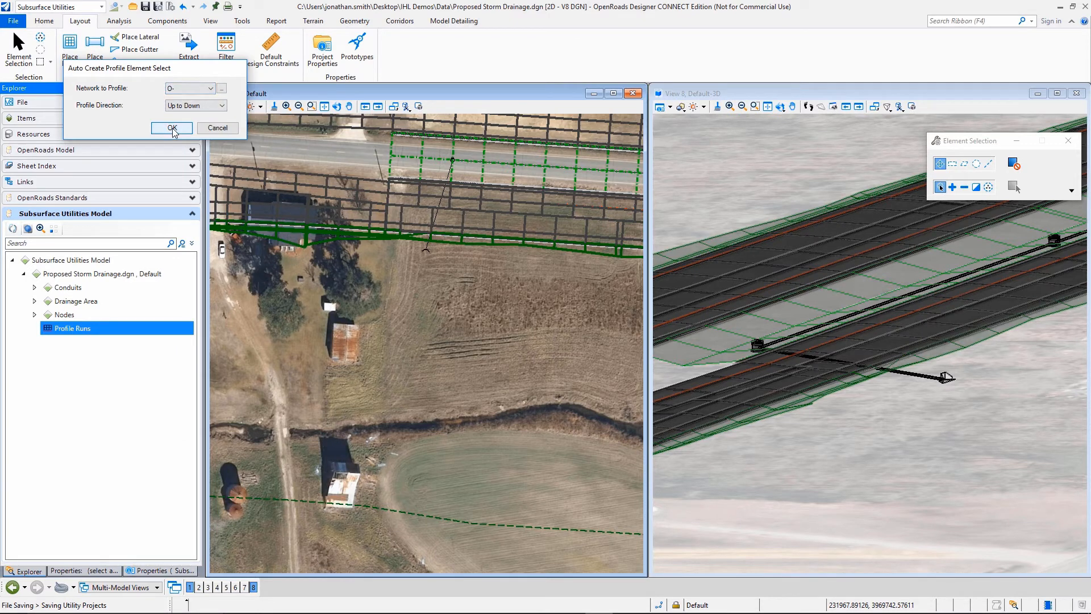
{"action": "left_click", "coordinate": [171, 127]}
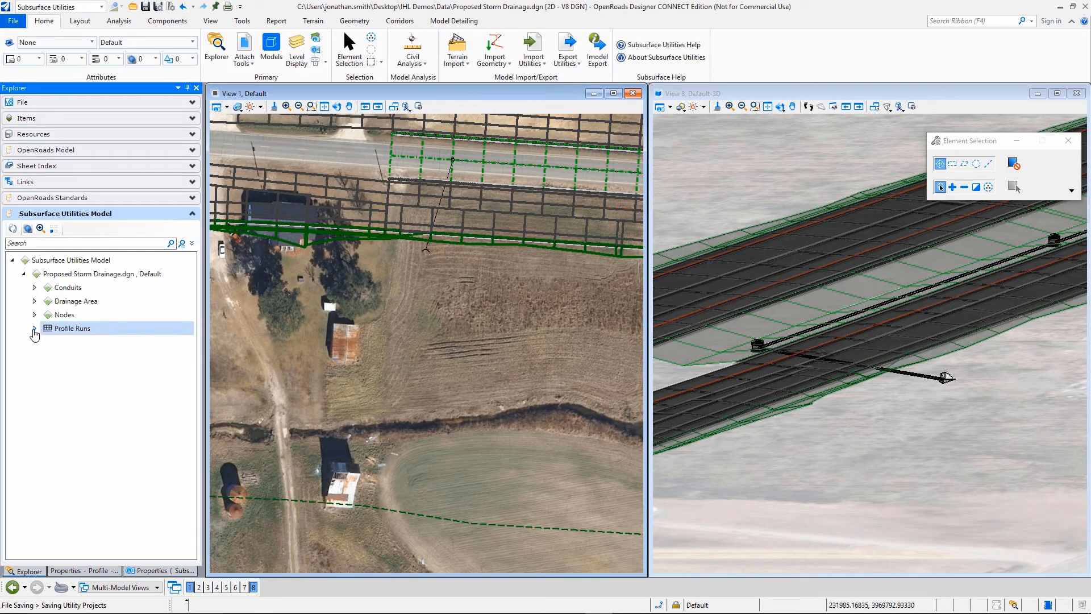
Show the context menu for the new profile run under Profile Runs.
{"action": "right_click", "coordinate": [68, 342]}
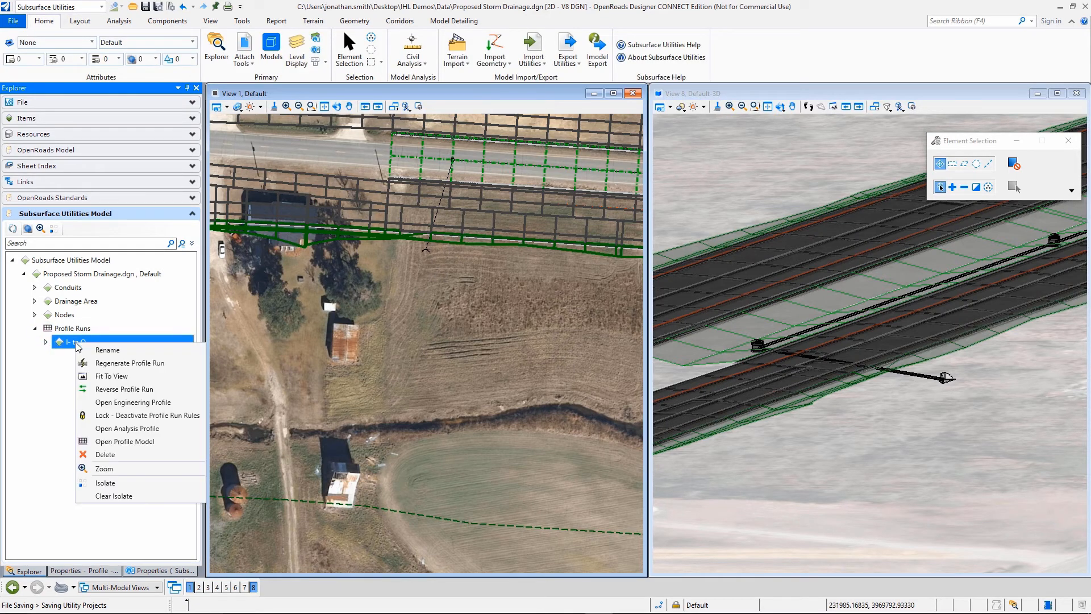
{"action": "mouse_move", "coordinate": [128, 429]}
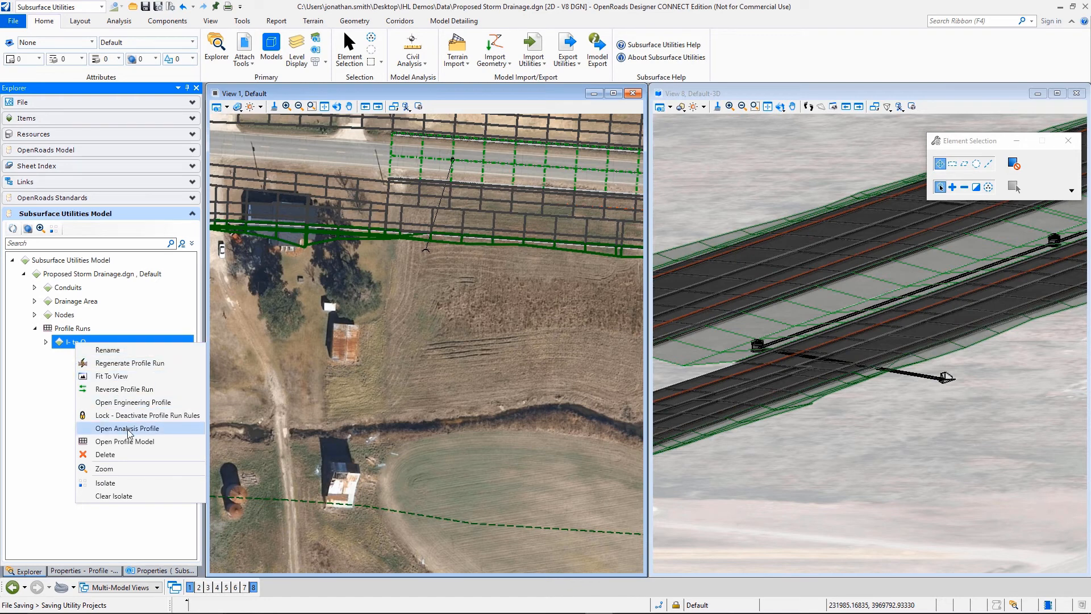